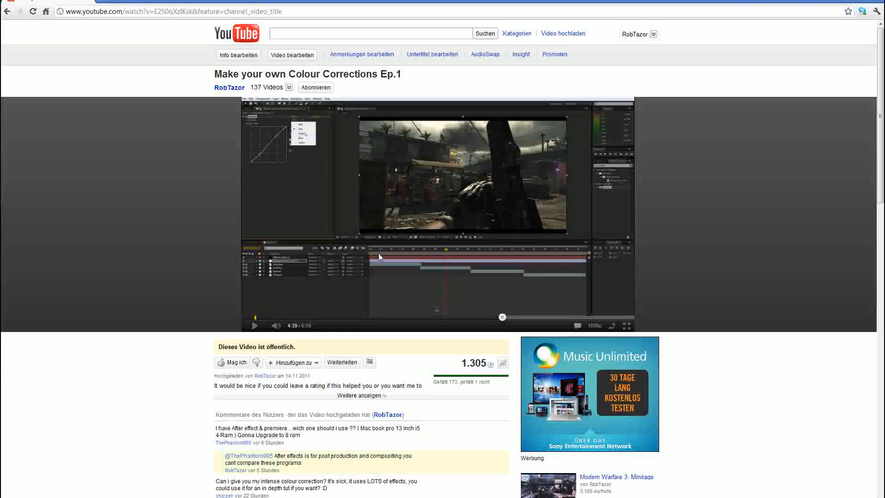
- Scroll down the final comp timeline to reach the Black Solid 8 layer
scroll("down", 3)
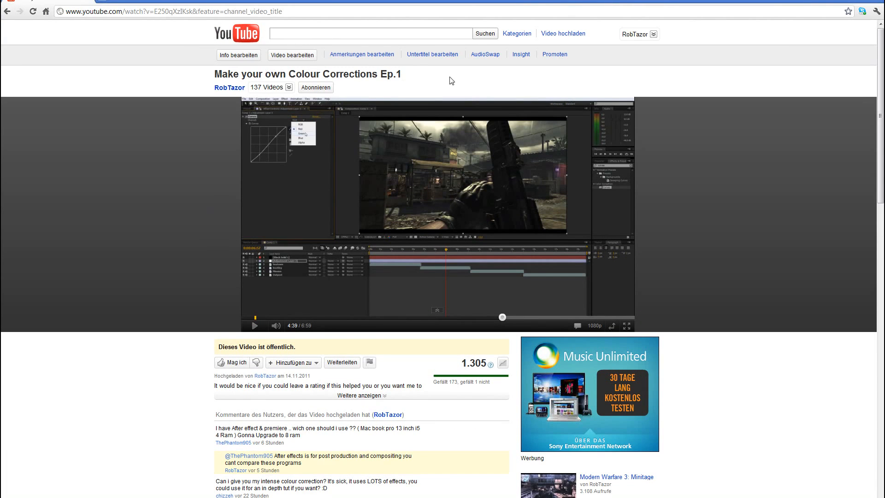
mouse_move(752, 39)
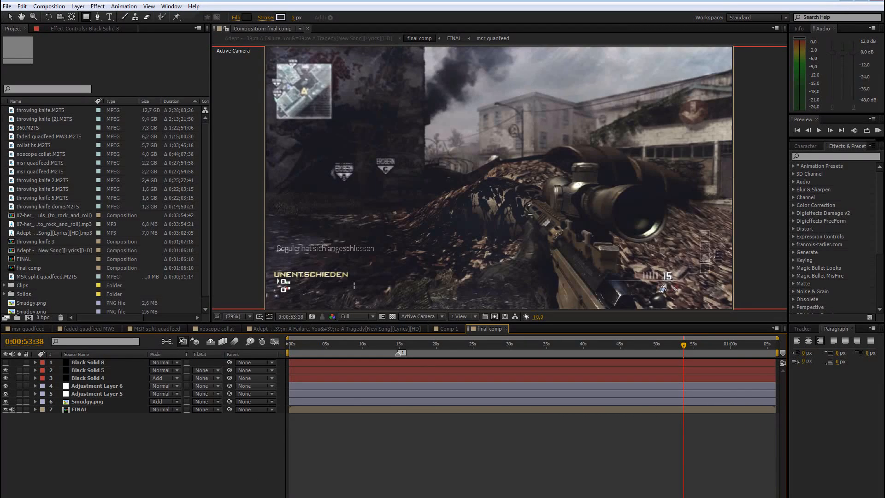
mouse_move(118, 461)
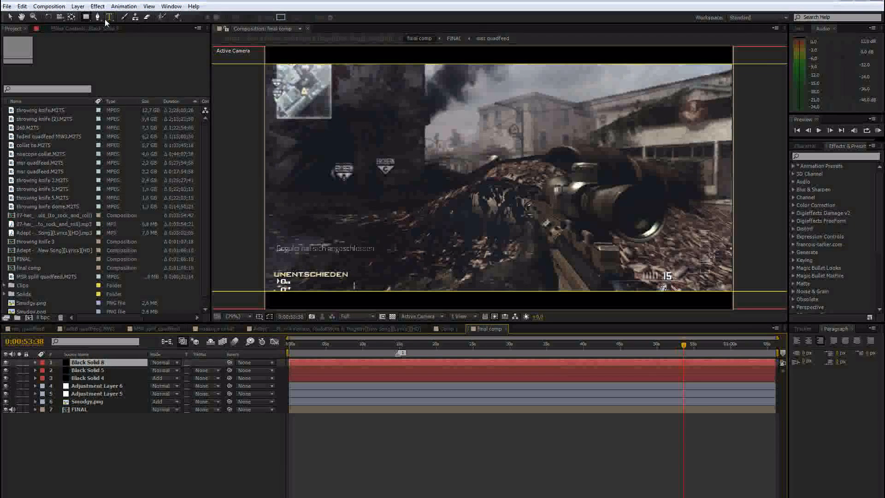
- In Composition Settings, set the final comp height to 620 px, keeping 1280 width
left_click(48, 6)
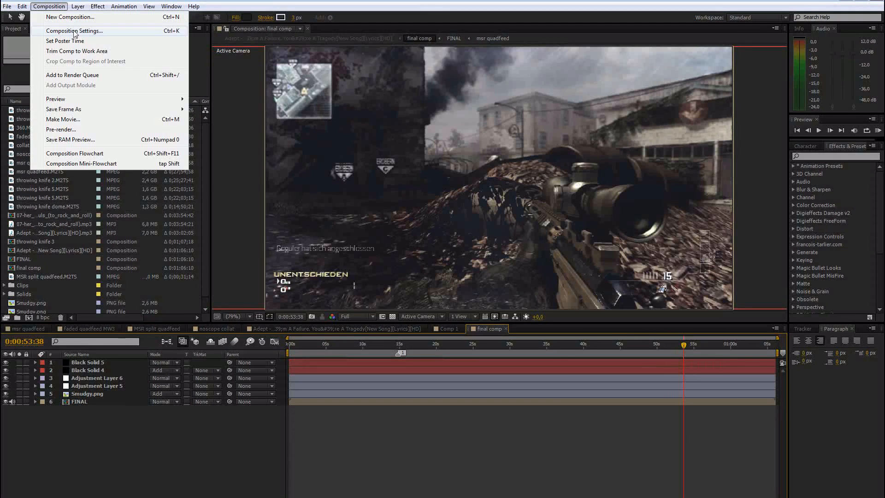
left_click(74, 30)
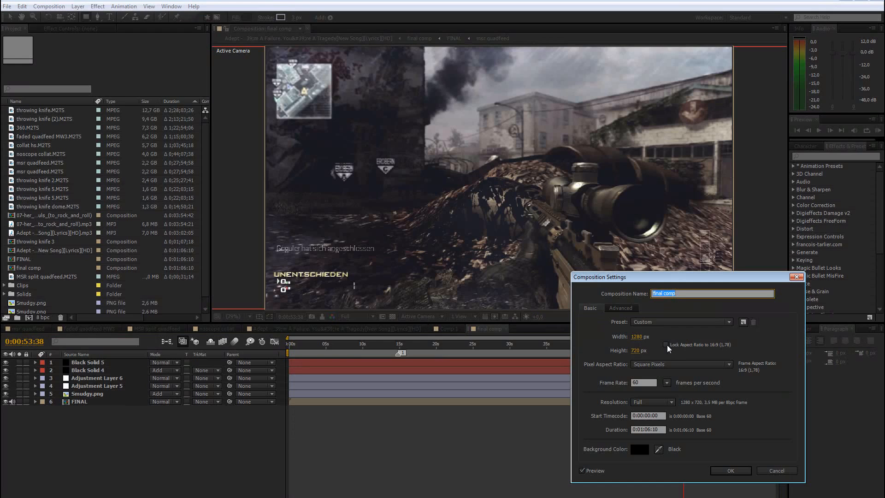
left_click(643, 350)
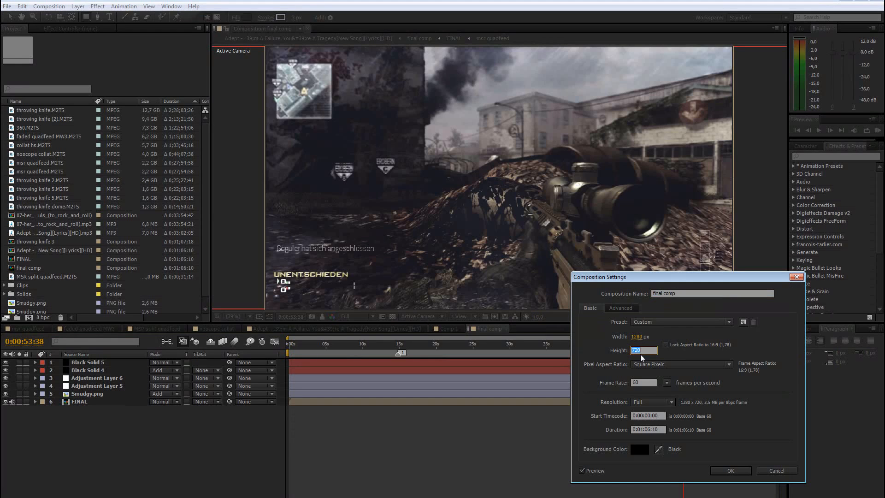
type("620")
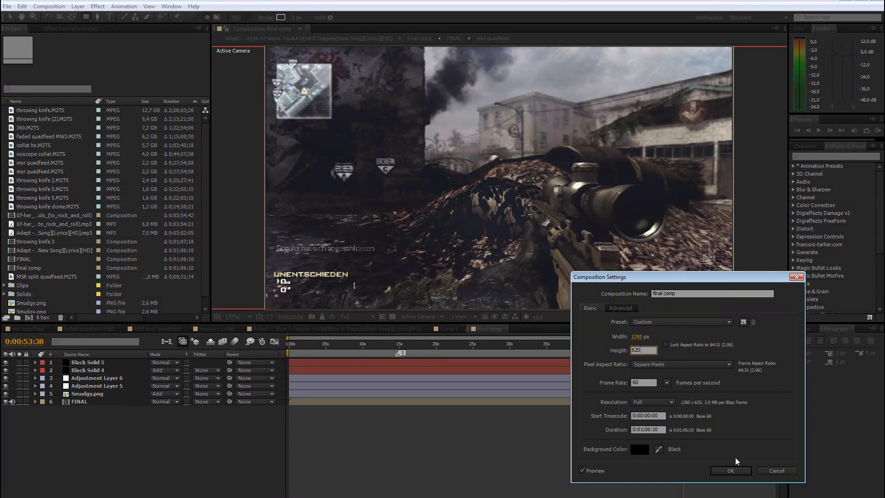
left_click(729, 470)
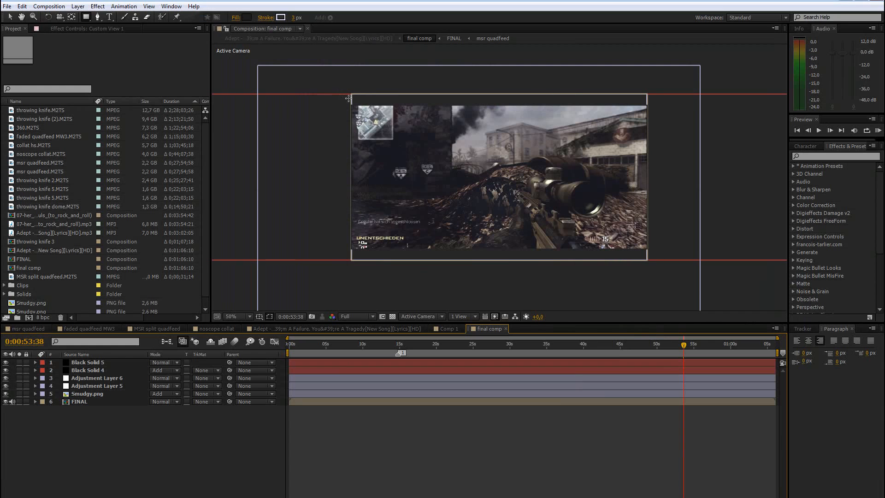
mouse_move(426, 180)
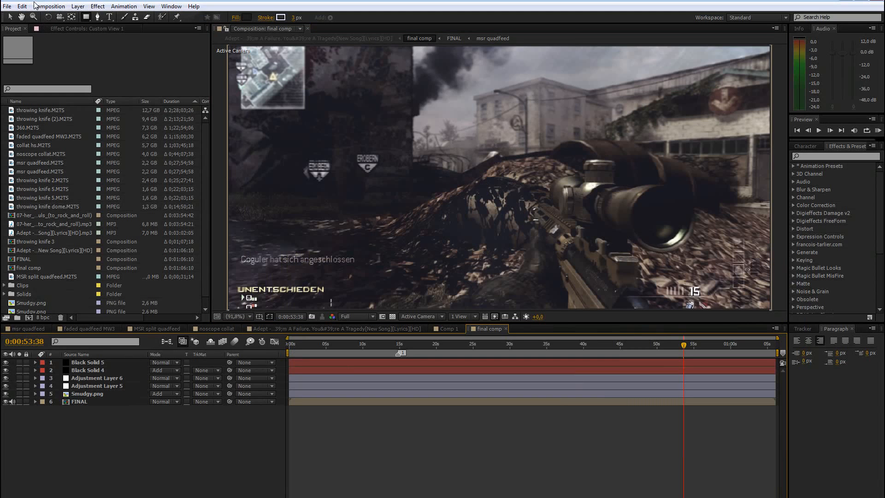
- In Memory & Multiprocessing preferences, enable Render Multiple Frames Simultaneously with 2 GB RAM per CPU
left_click(23, 6)
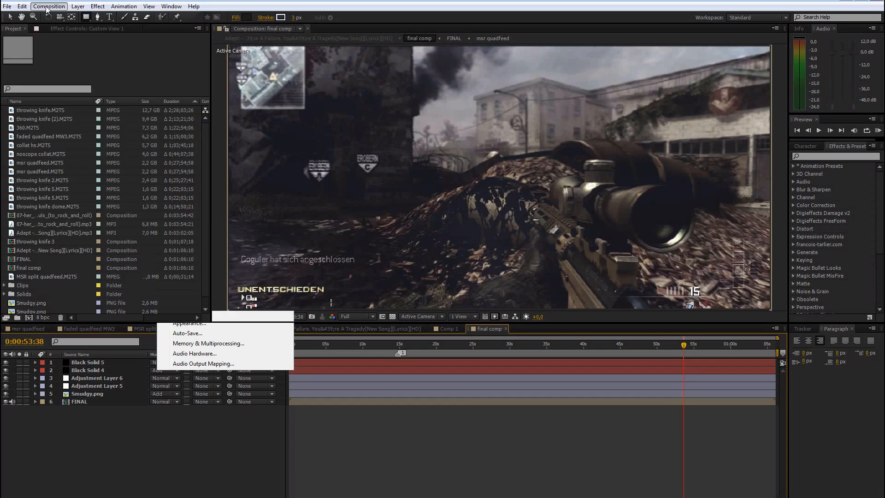
left_click(22, 6)
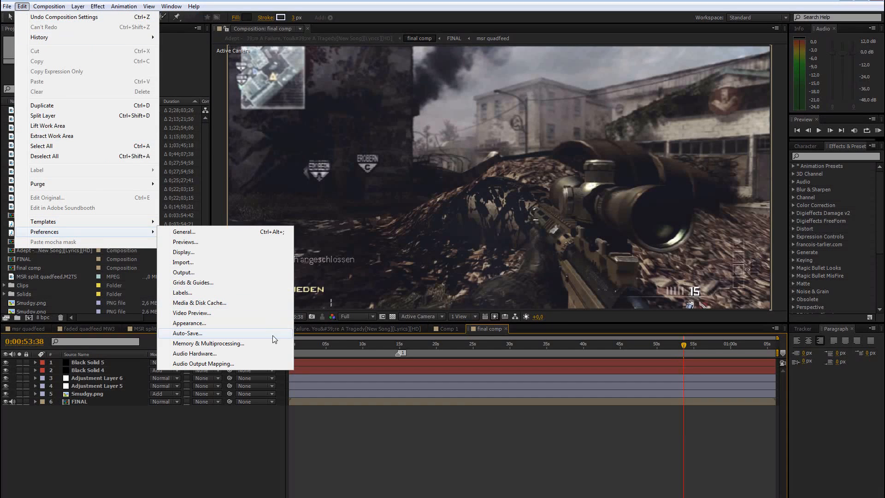
mouse_move(226, 349)
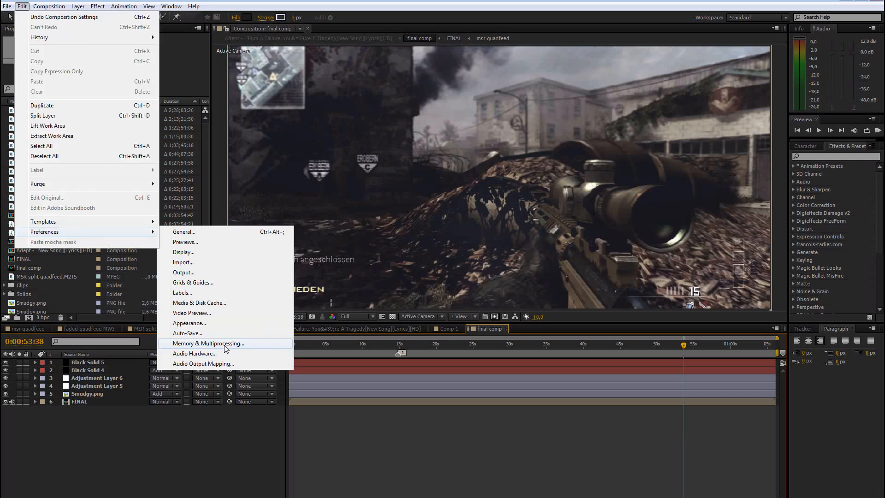
left_click(208, 343)
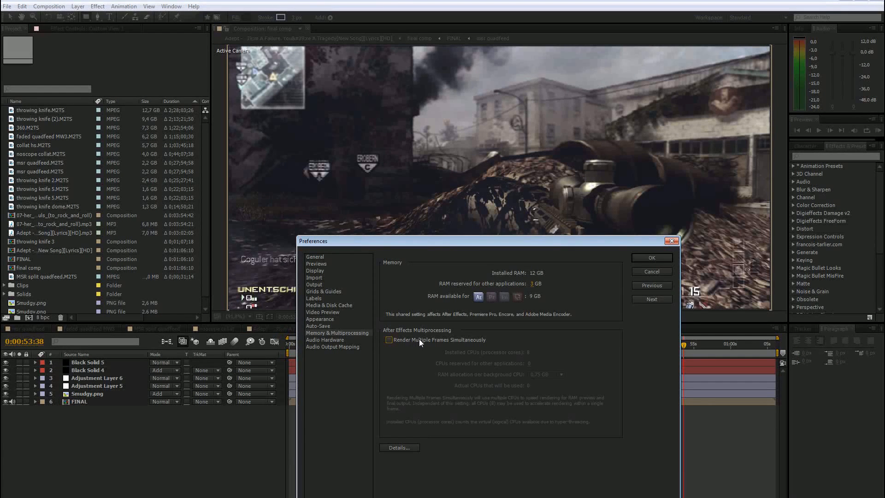
left_click(388, 339)
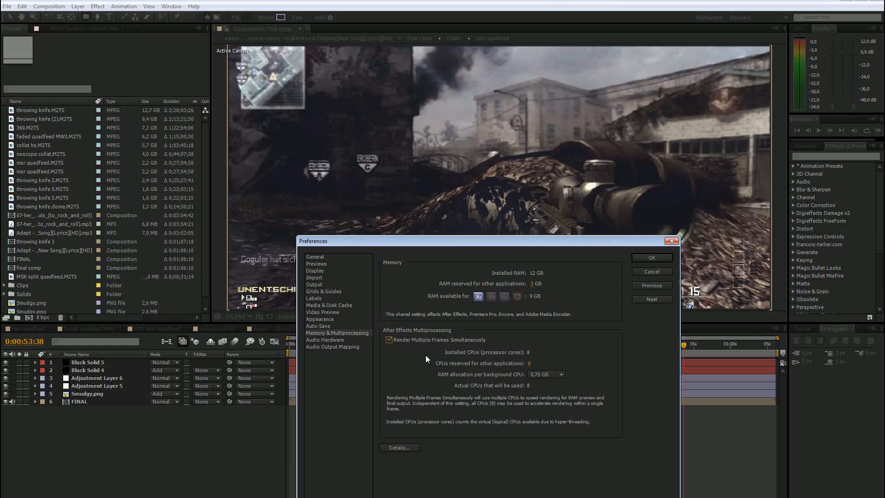
mouse_move(478, 355)
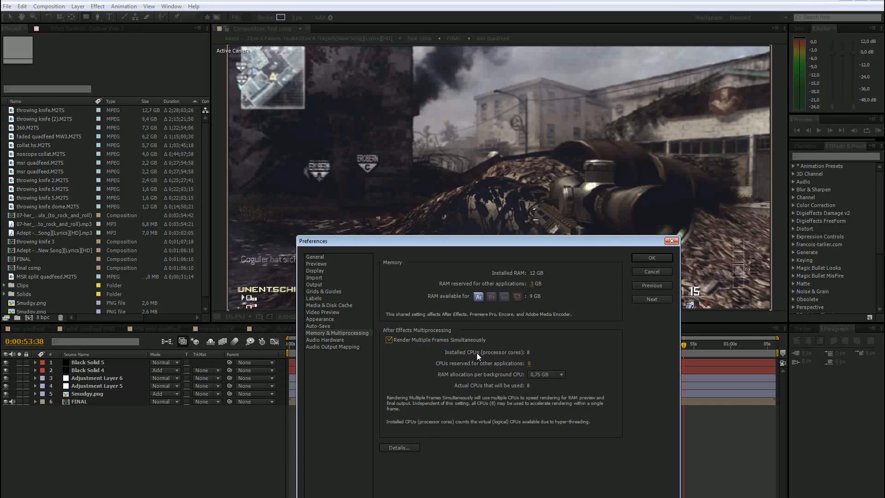
mouse_move(519, 365)
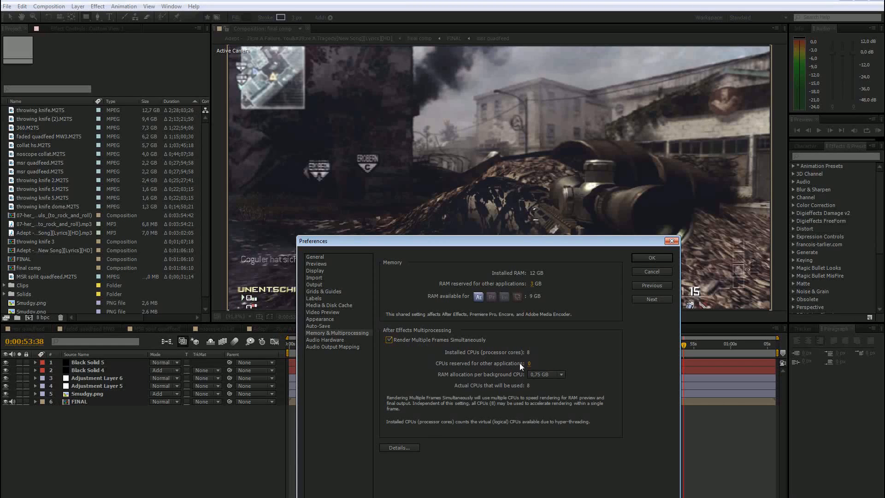
left_click(561, 374)
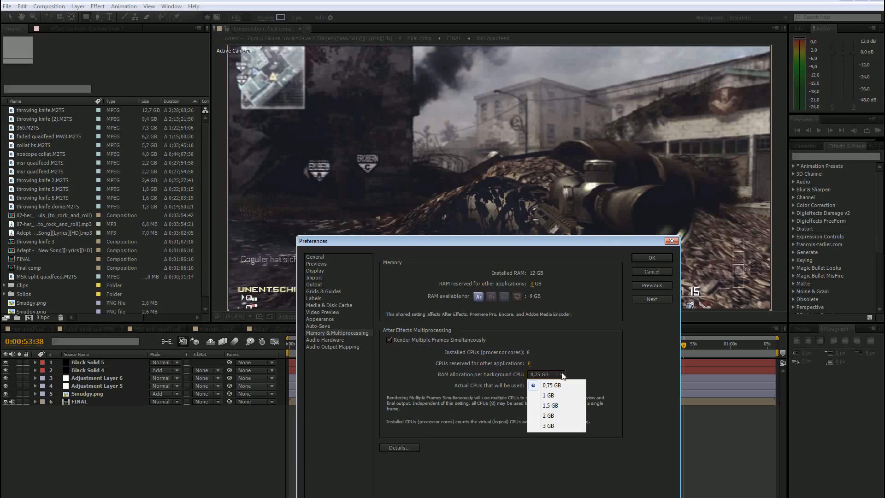
mouse_move(570, 385)
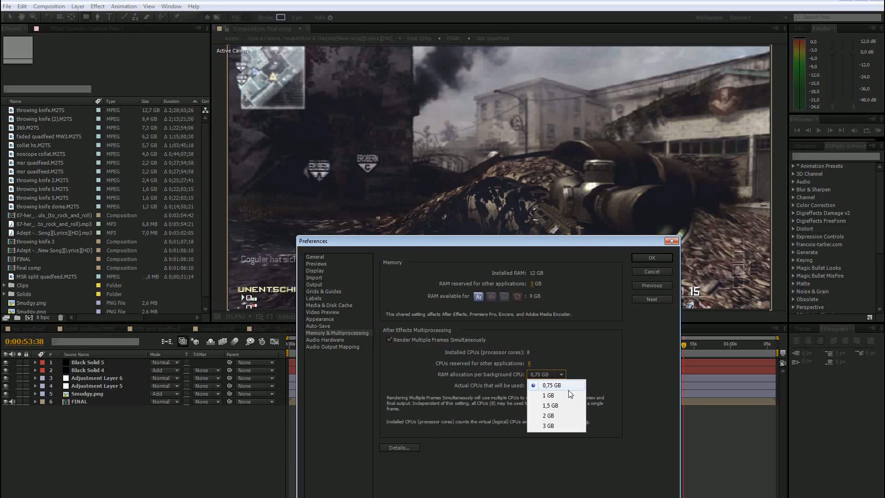
left_click(552, 385)
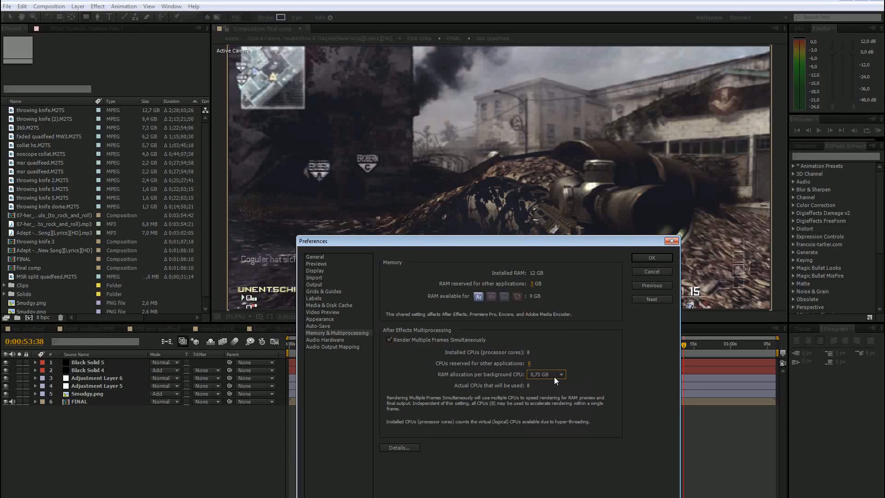
mouse_move(529, 359)
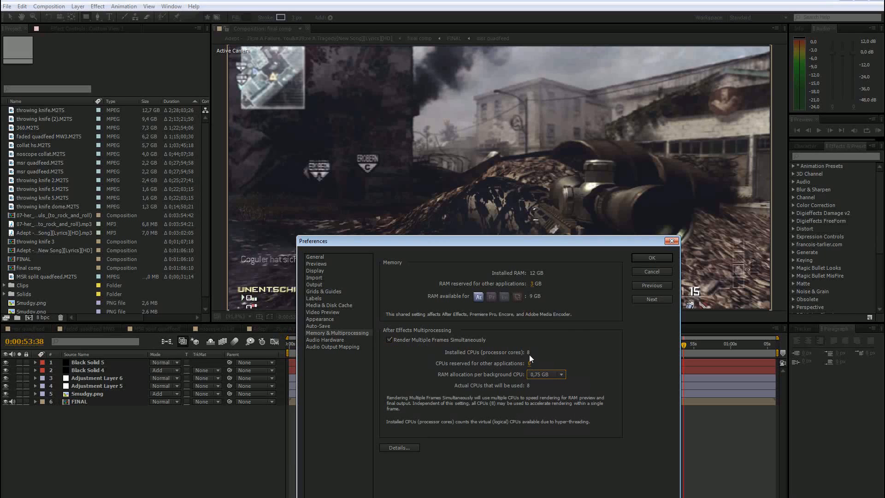
left_click(545, 374)
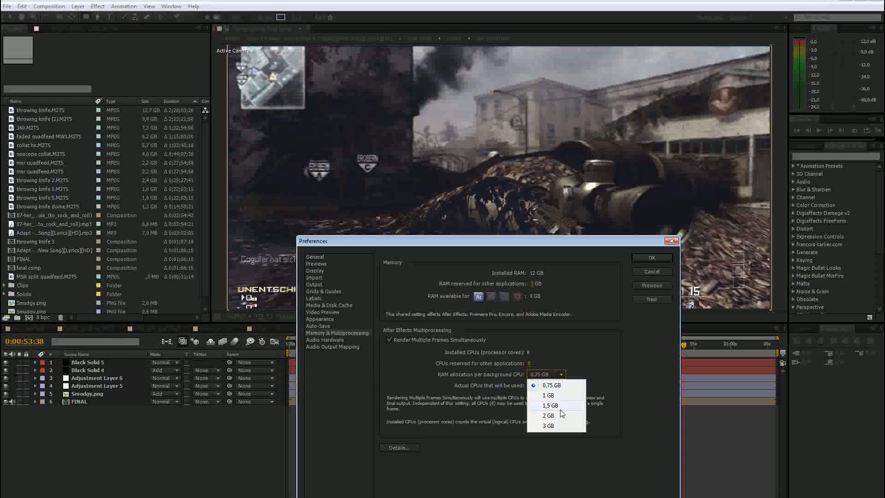
mouse_move(556, 416)
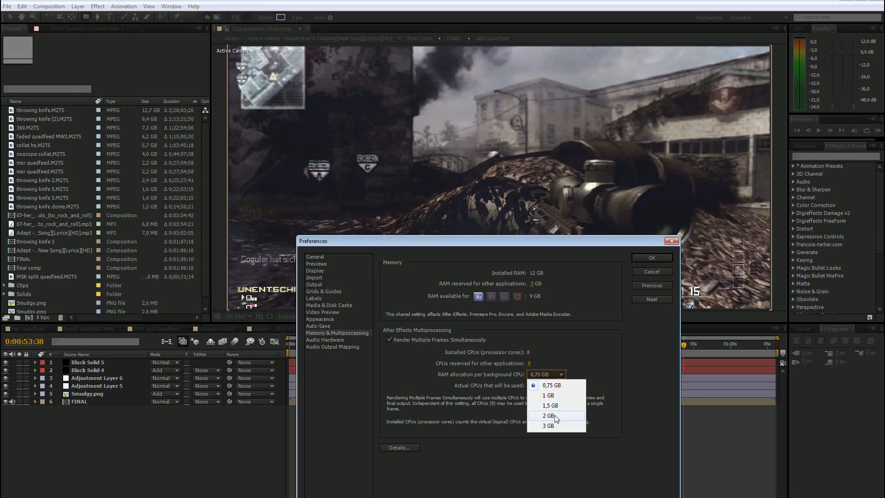
left_click(548, 415)
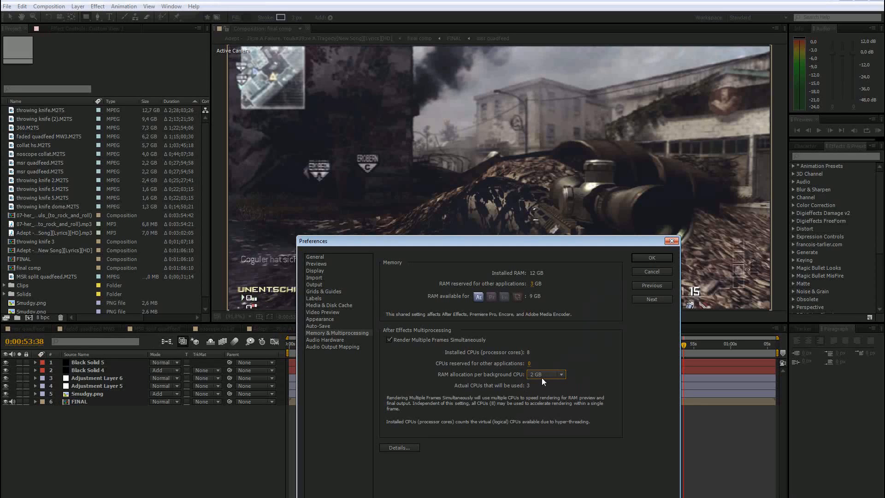
mouse_move(594, 289)
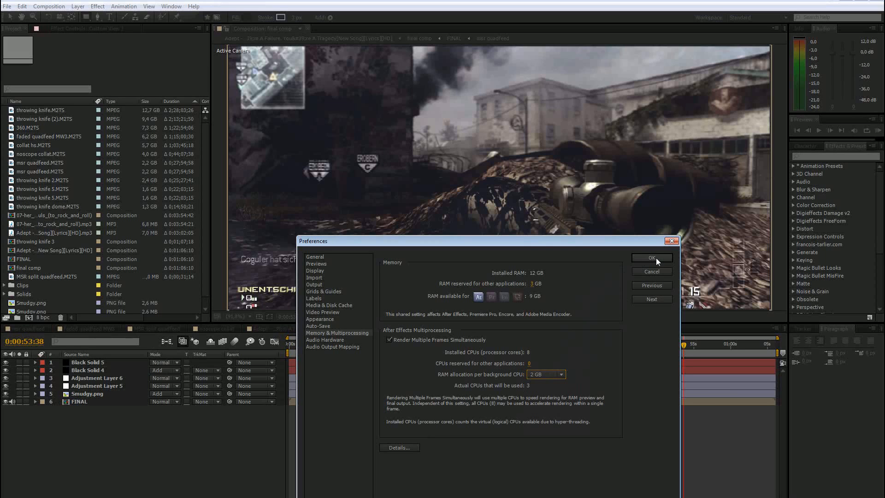
left_click(651, 258)
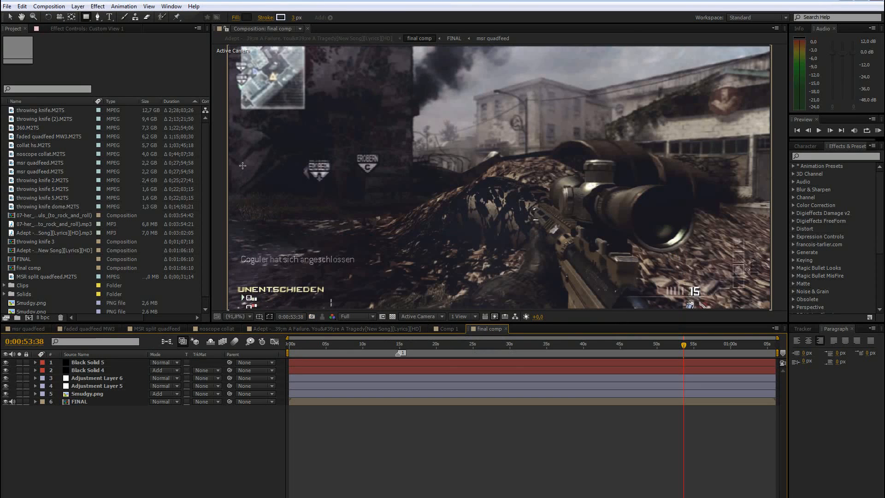
left_click(235, 316)
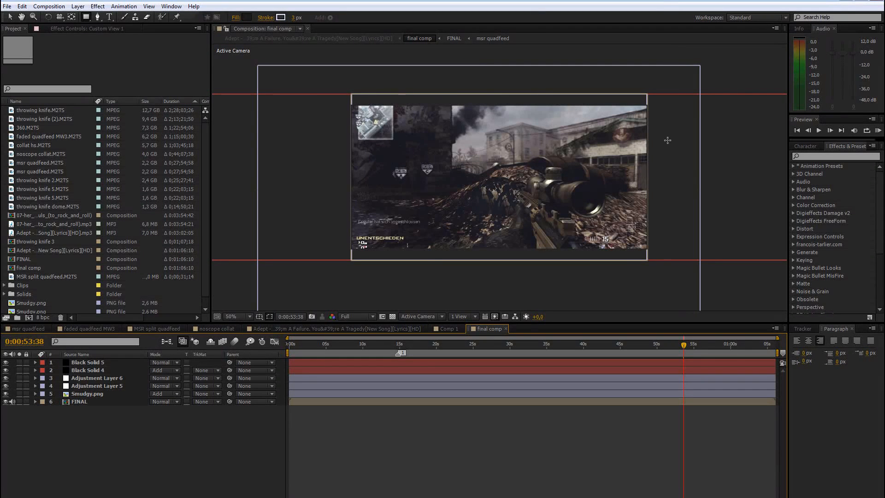
mouse_move(377, 267)
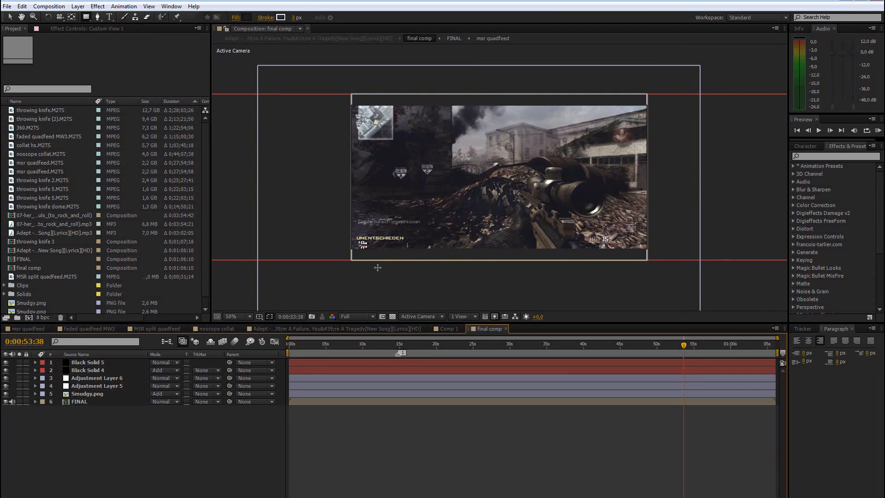
left_click(234, 316)
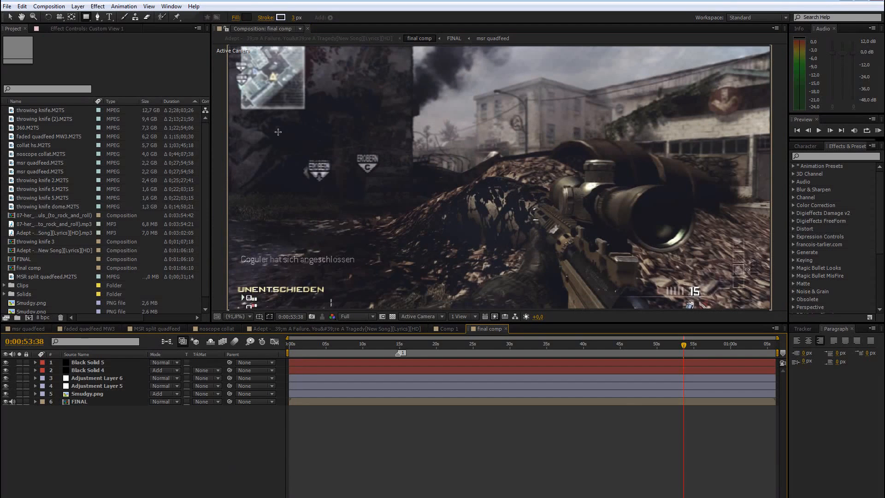
mouse_move(271, 139)
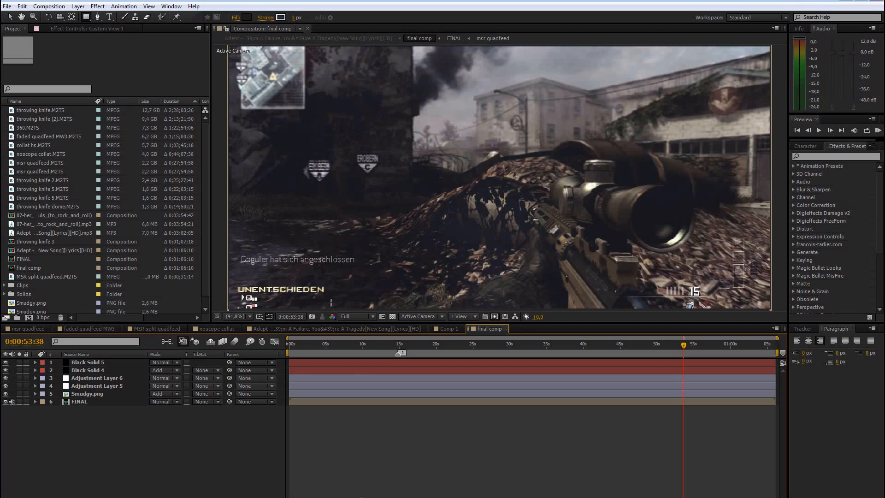
mouse_move(371, 492)
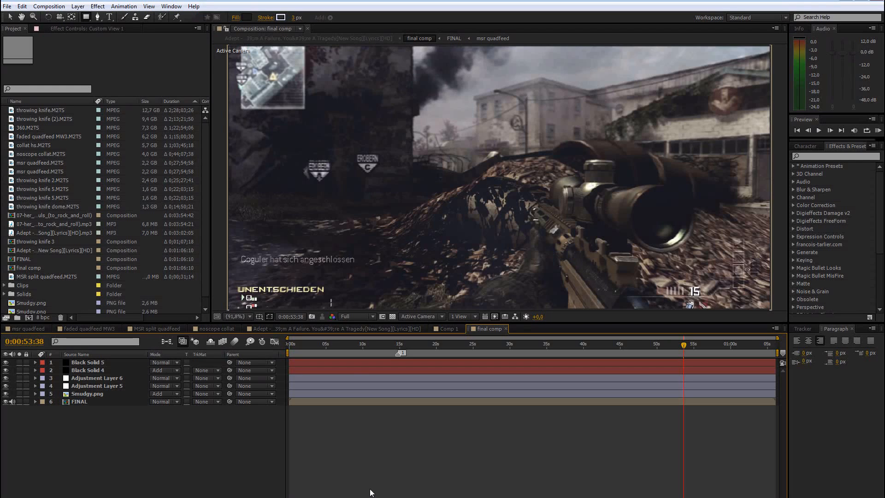
mouse_move(506, 453)
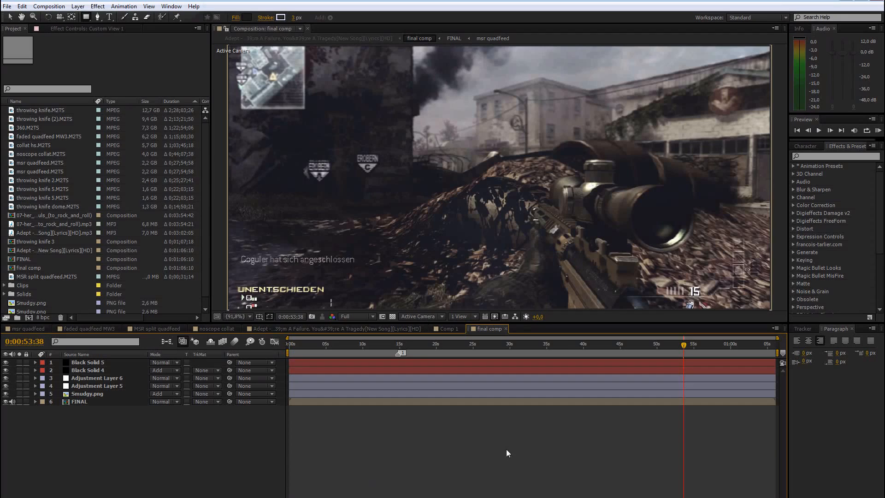